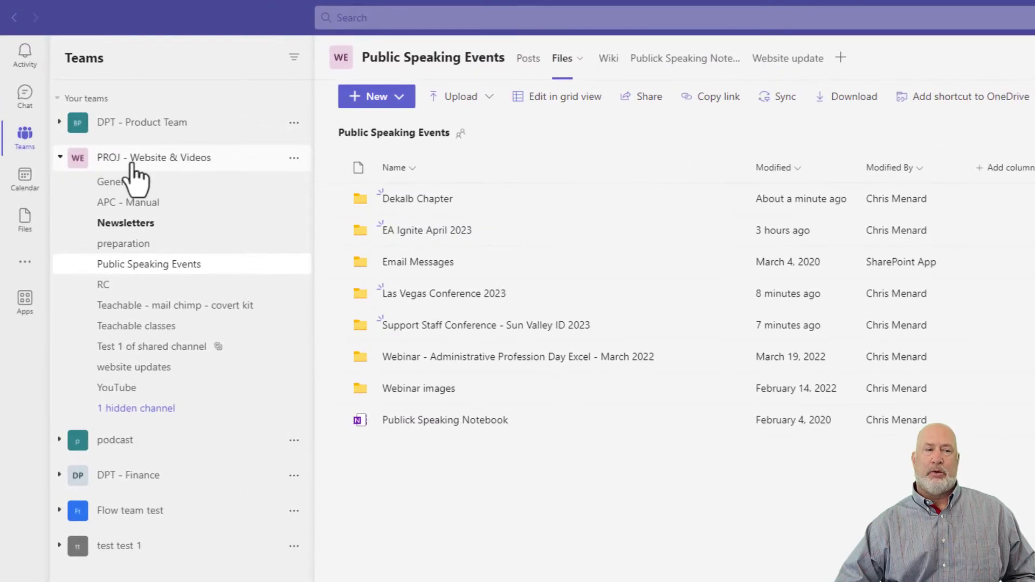
mouse_move(149, 264)
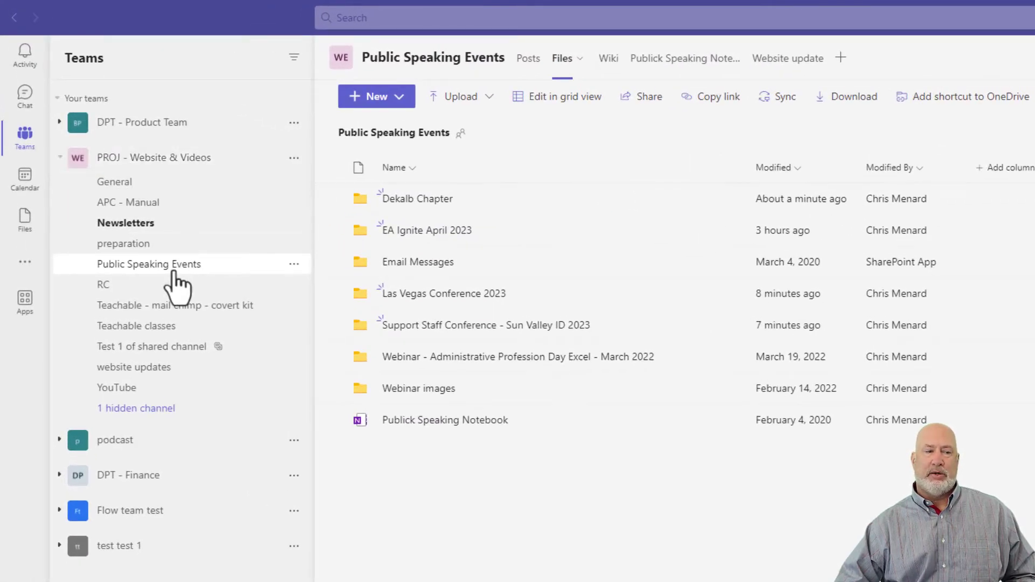
Step: Open the Public Speaking Events channel's files library
click(527, 59)
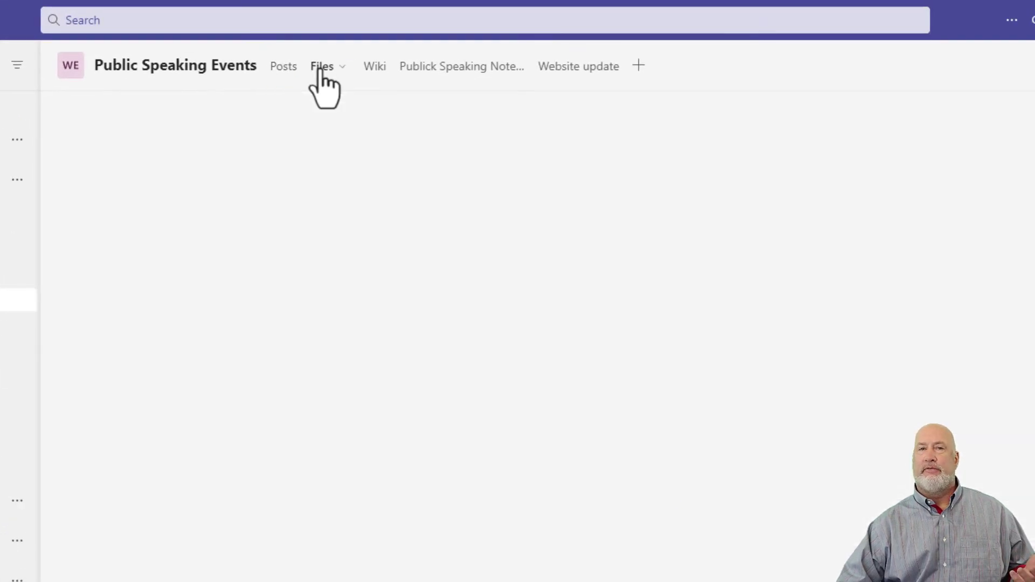
click(322, 65)
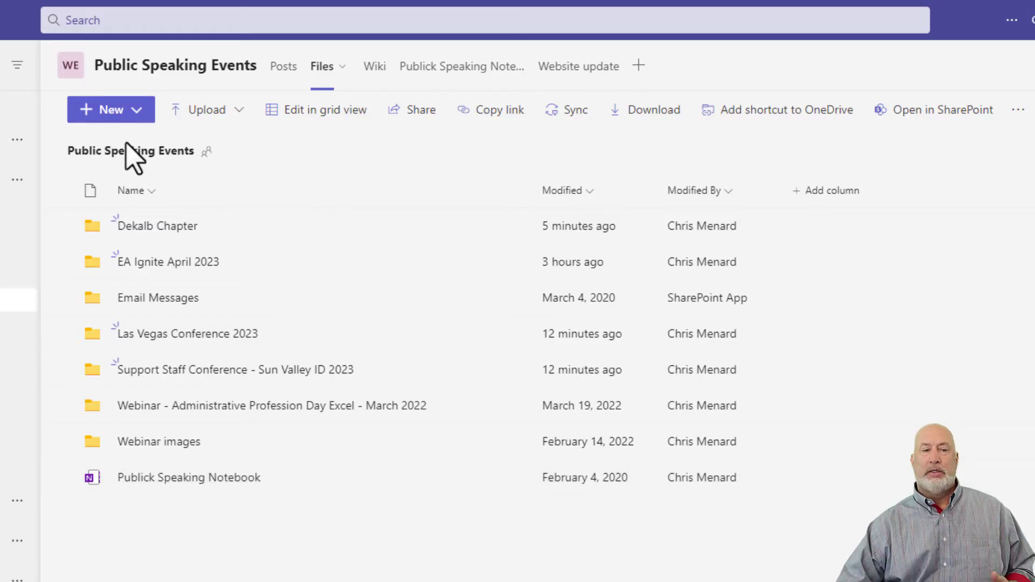
click(110, 109)
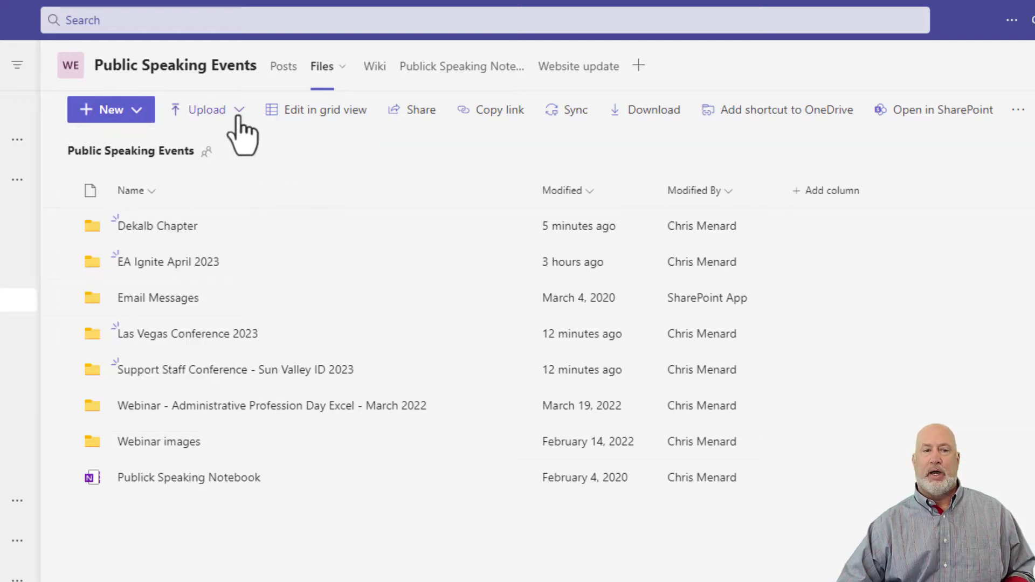
Step: Move Dekalb Chapter into Las Vegas Conference 2023, then open the Support Staff Conference folder
click(207, 109)
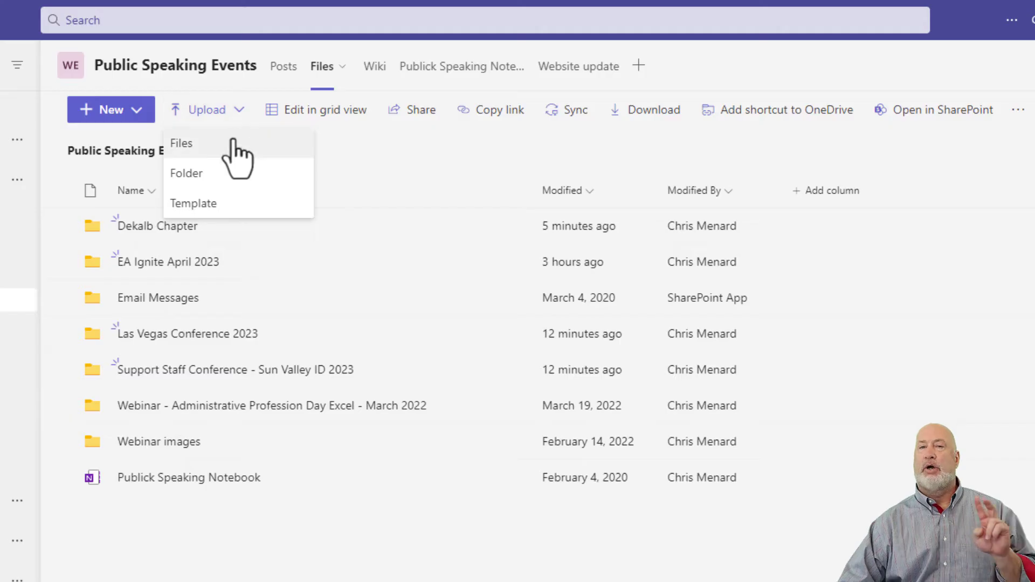
mouse_move(337, 156)
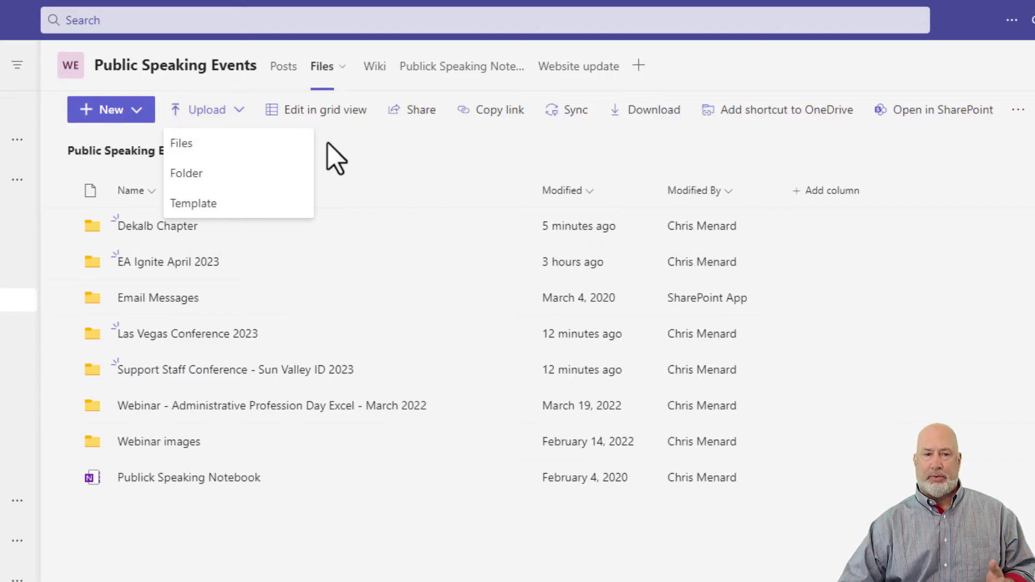
click(359, 155)
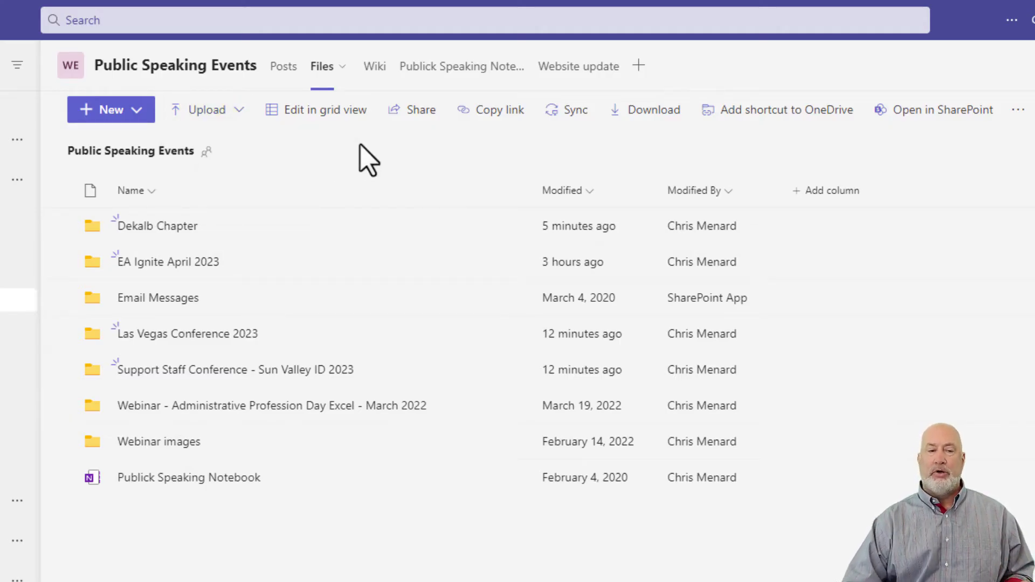
mouse_move(323, 164)
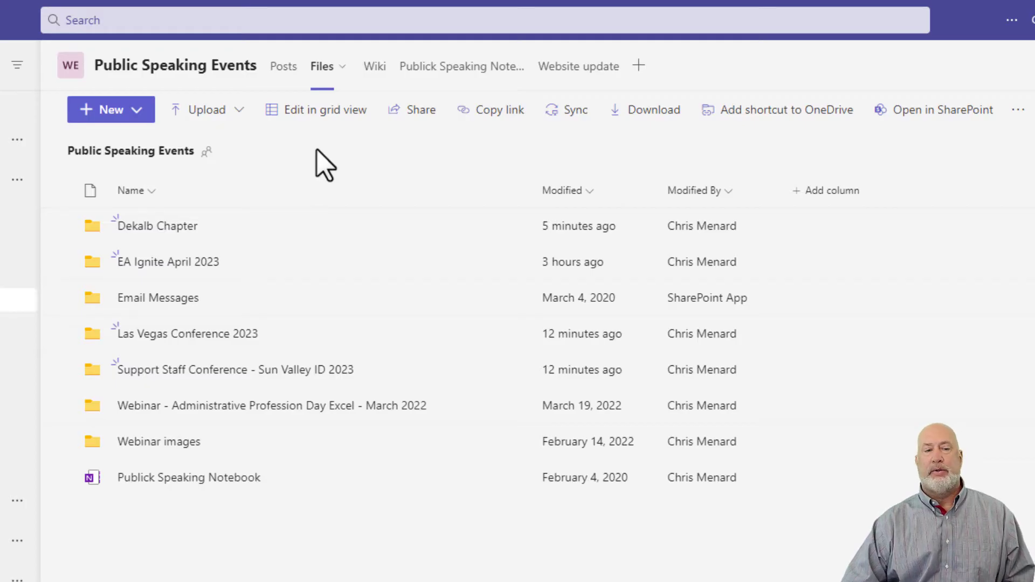
mouse_move(224, 238)
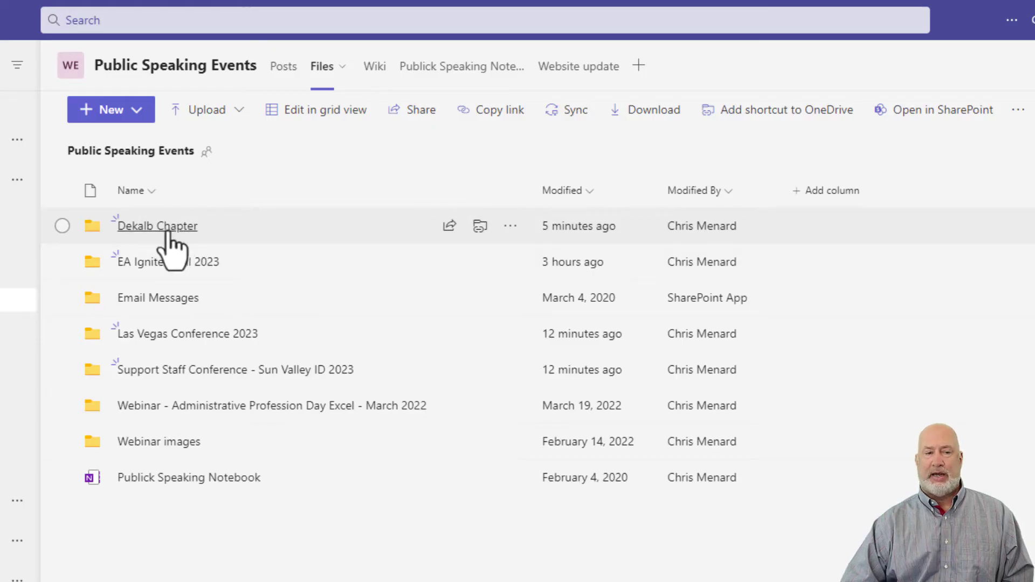
mouse_move(187, 333)
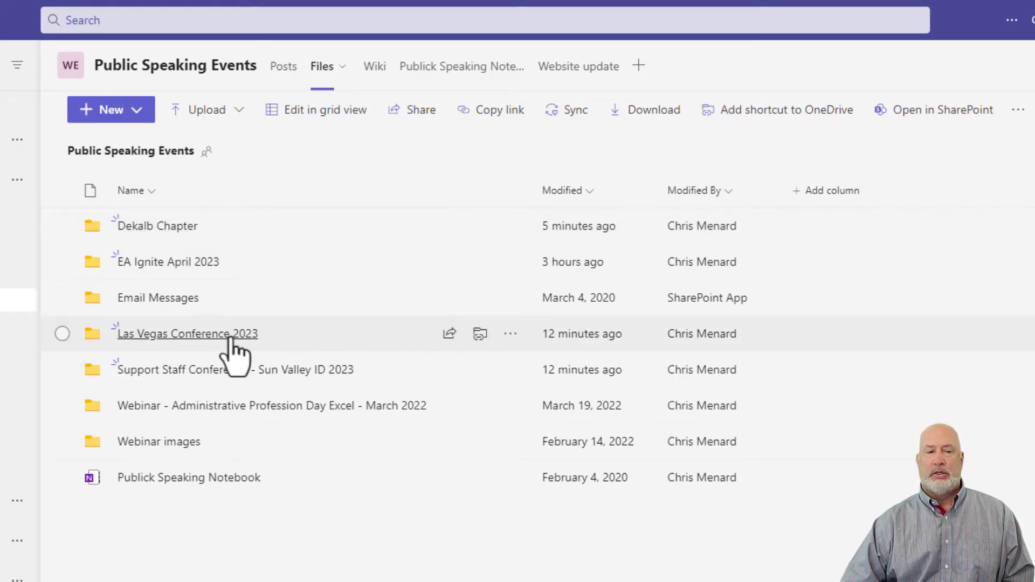
mouse_move(228, 357)
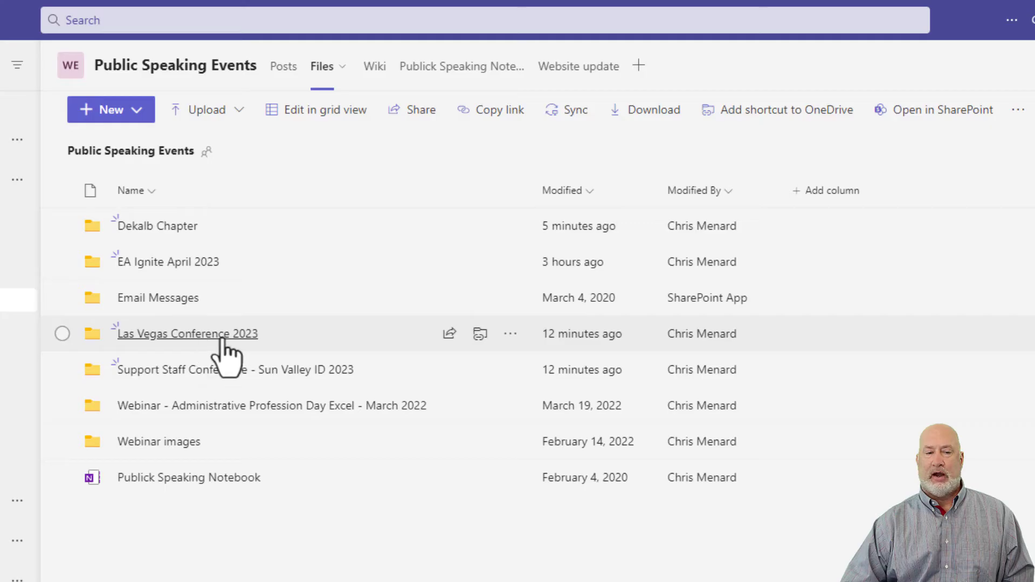
mouse_move(62, 226)
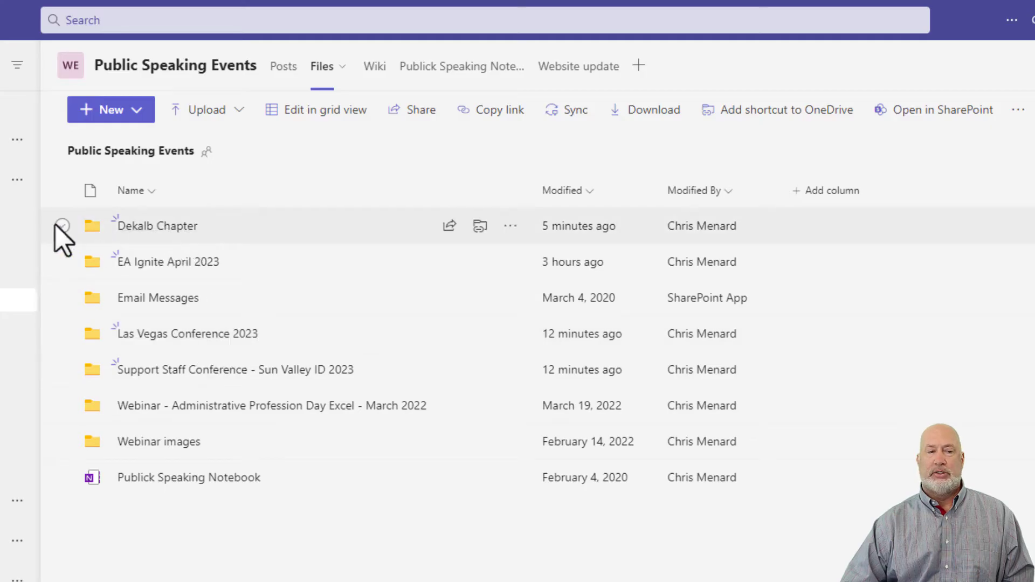
click(62, 225)
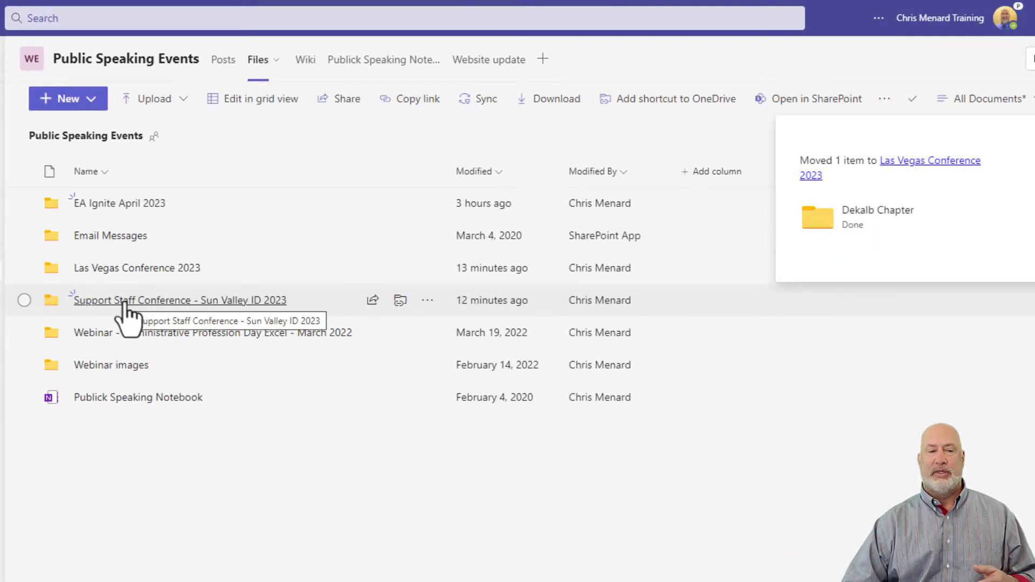
click(179, 300)
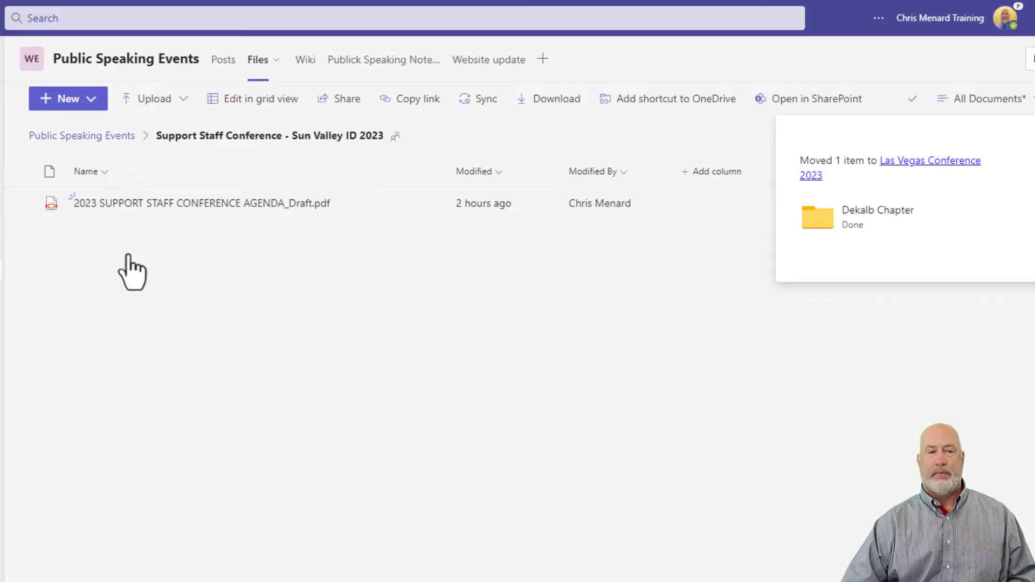
Step: Check Las Vegas Conference 2023 for Dekalb Chapter, then return to Public Speaking Events files
click(929, 160)
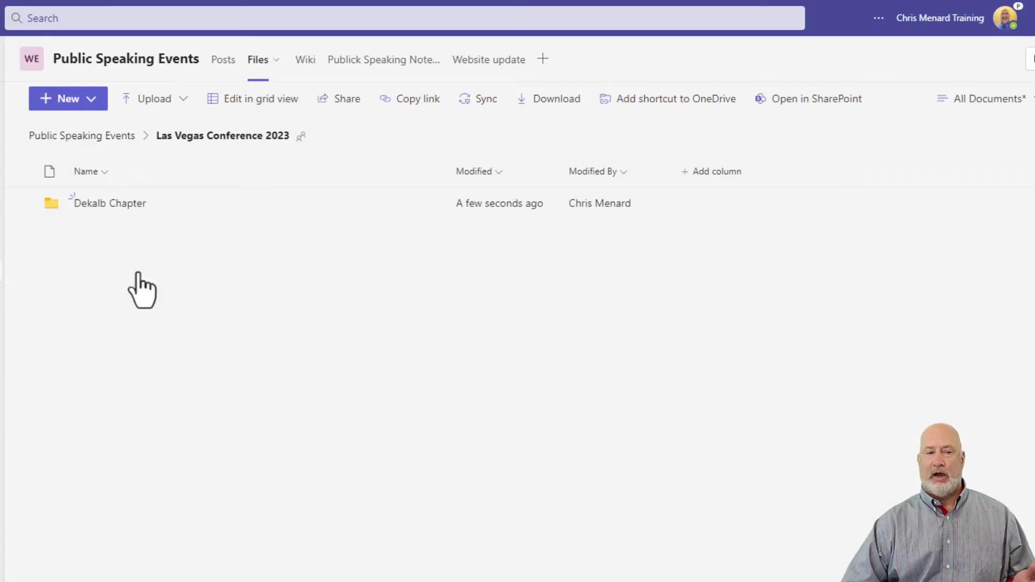
mouse_move(120, 209)
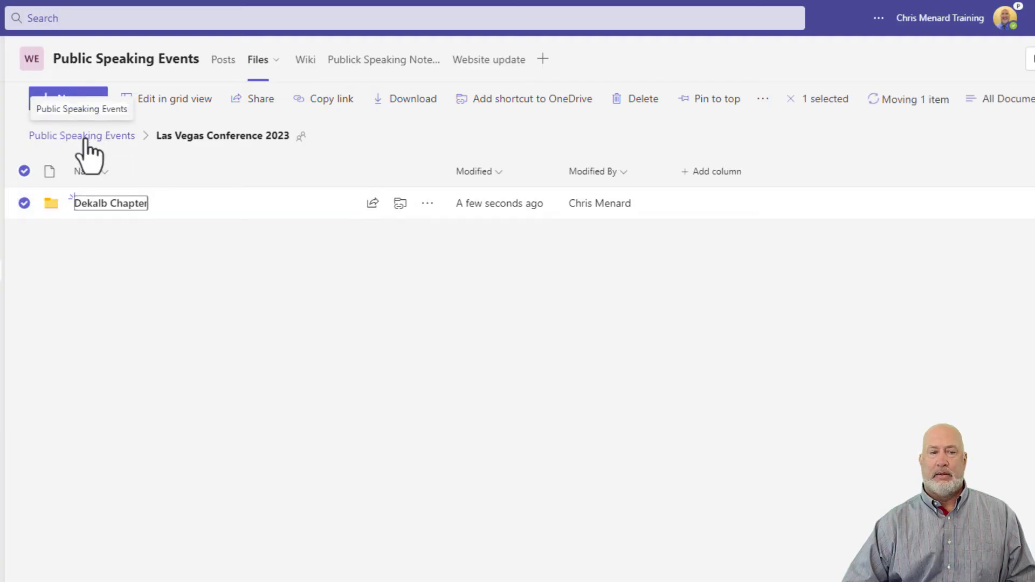
click(82, 135)
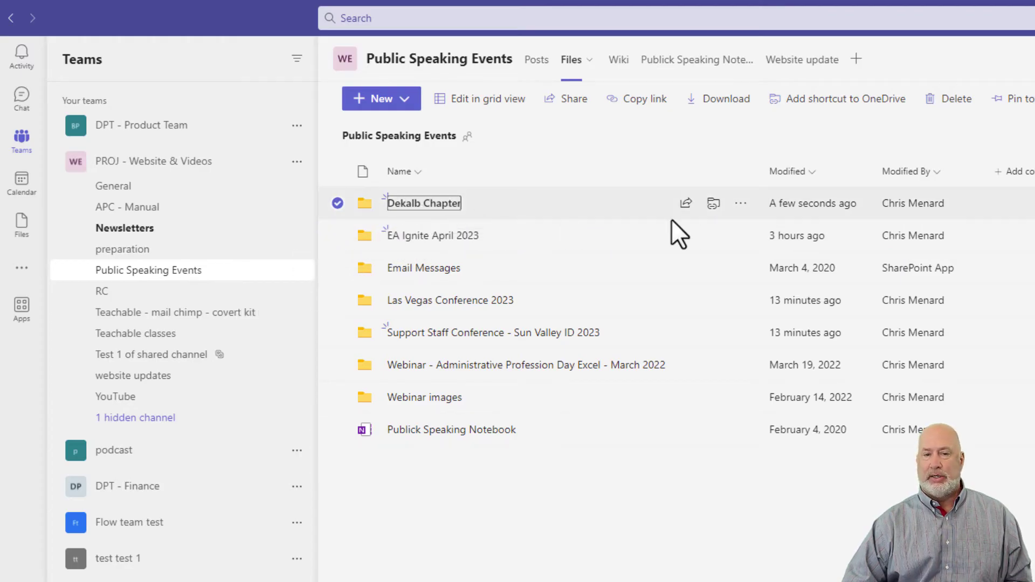
mouse_move(741, 204)
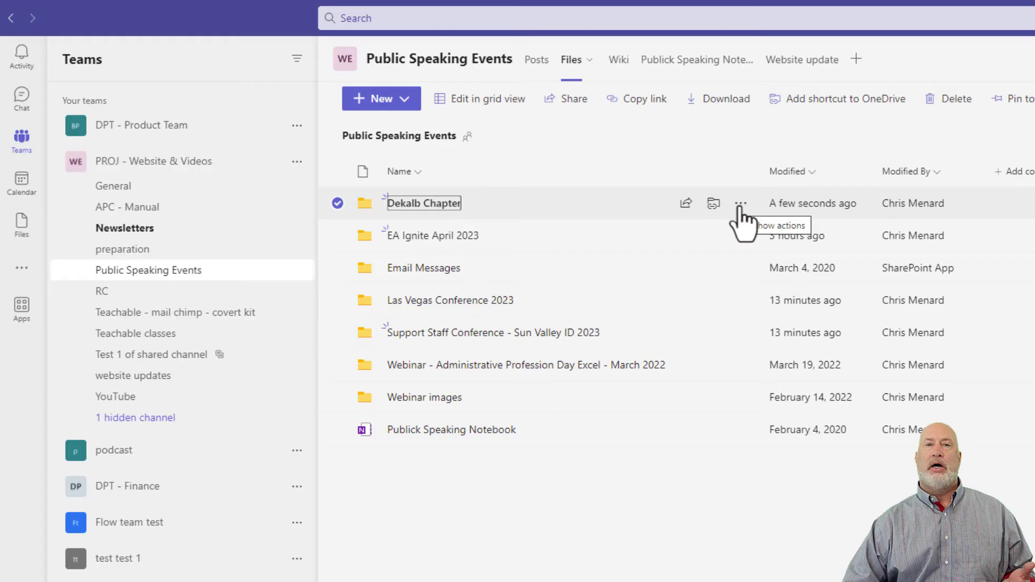
Step: Choose Move to from Dekalb Chapter's actions menu
click(741, 202)
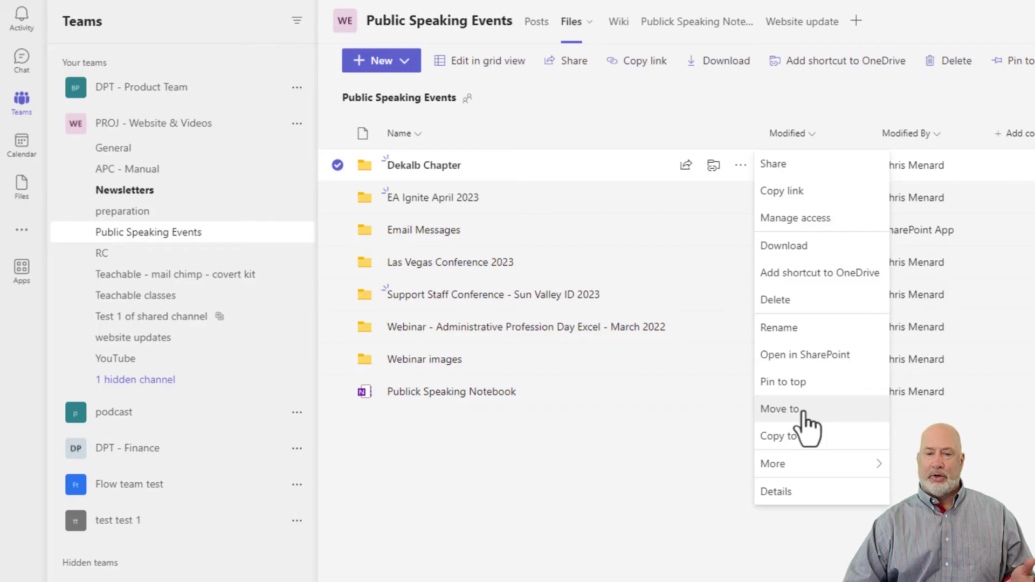
click(780, 408)
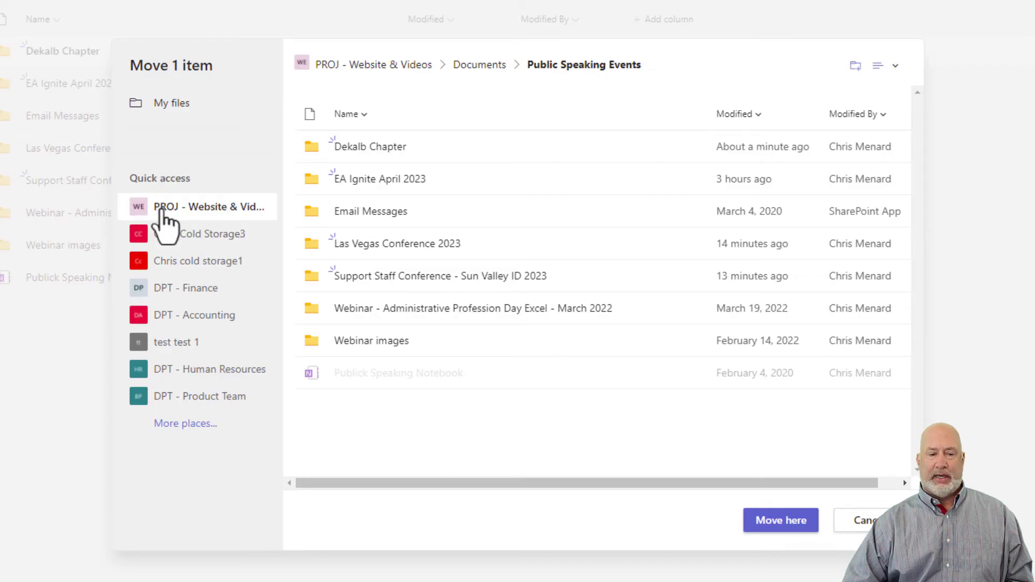
mouse_move(185, 423)
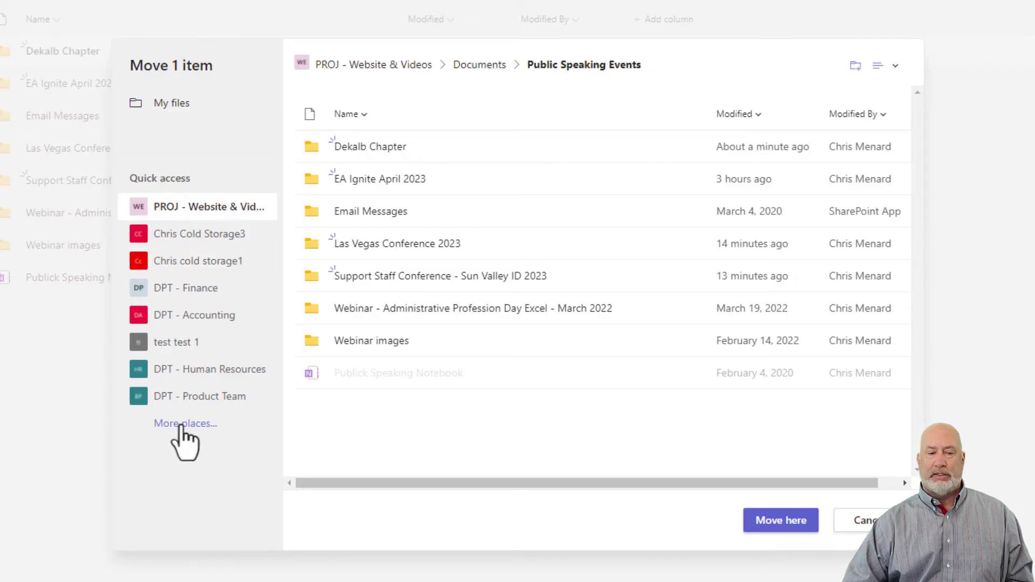
mouse_move(191, 207)
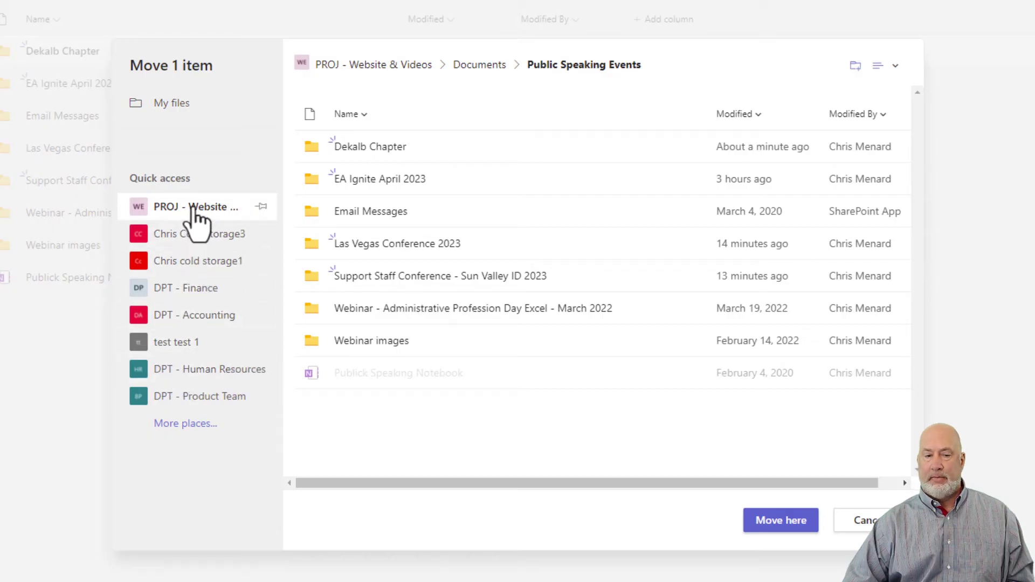
Step: Move Dekalb Chapter into Teachable classes in the PROJ - Website & Videos documents
click(480, 64)
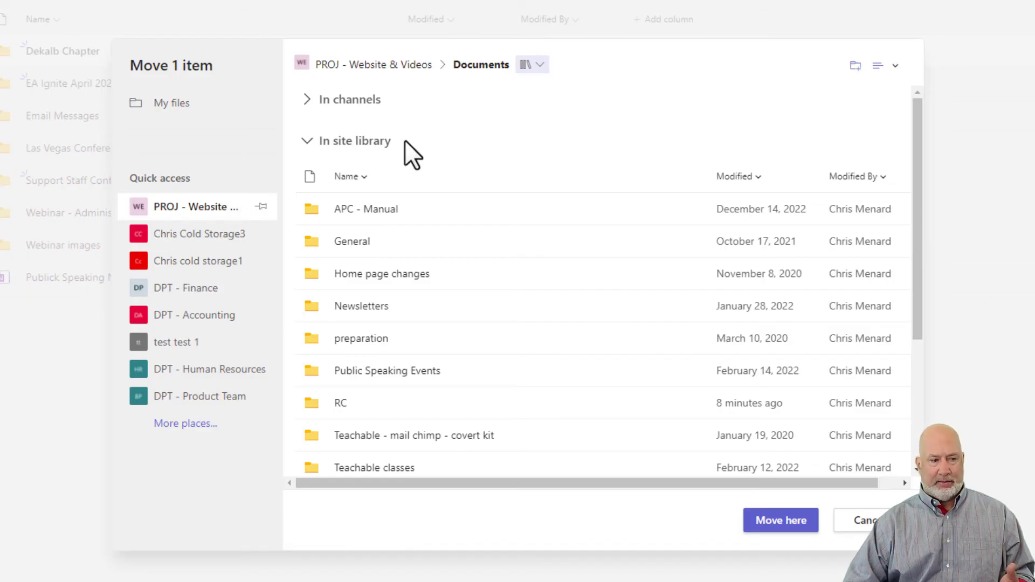
mouse_move(402, 217)
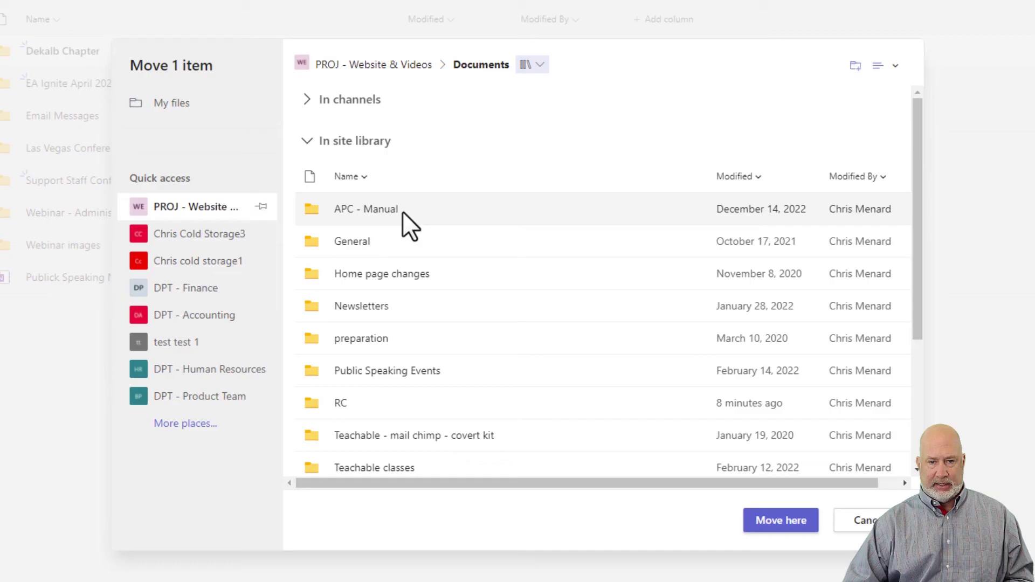
mouse_move(387, 449)
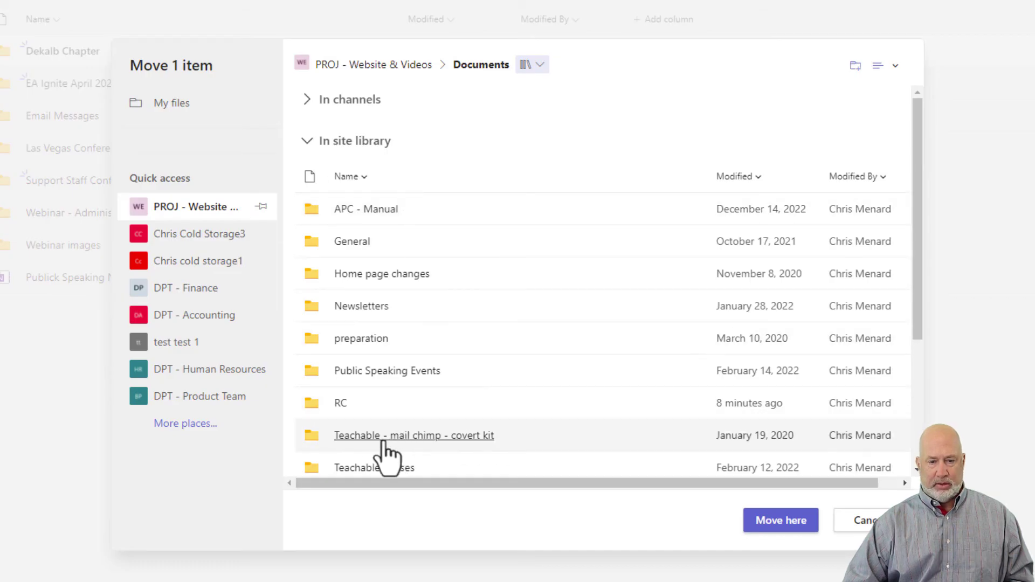
click(373, 467)
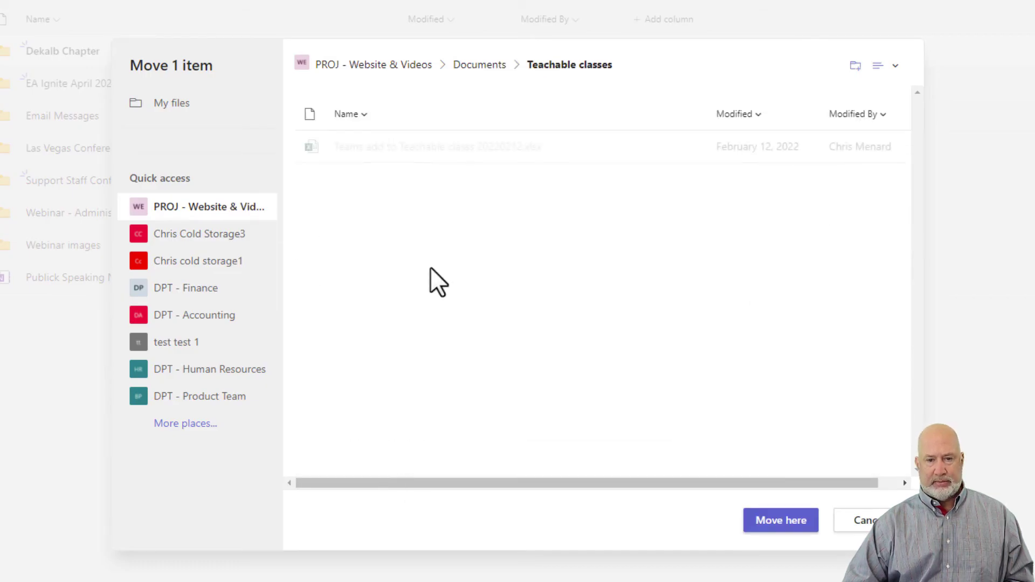
mouse_move(779, 520)
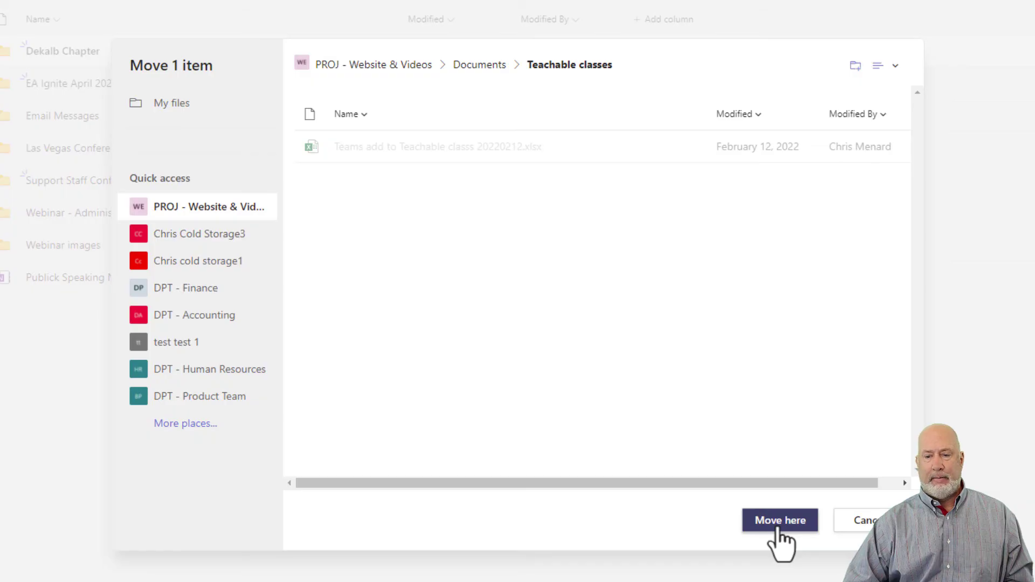
click(778, 520)
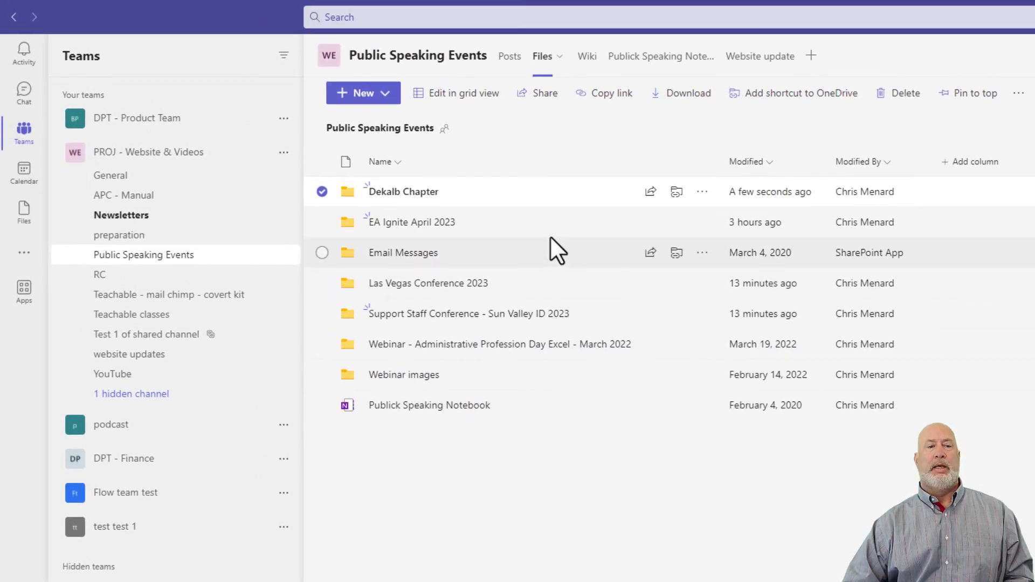
mouse_move(514, 212)
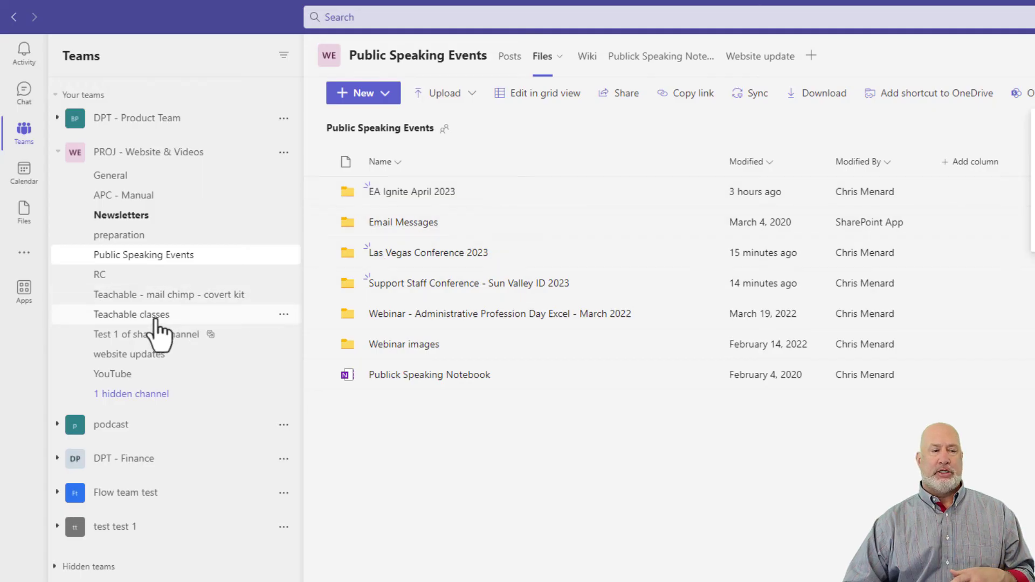
Step: Switch to the Teachable classes channel and show its Files tab
click(132, 315)
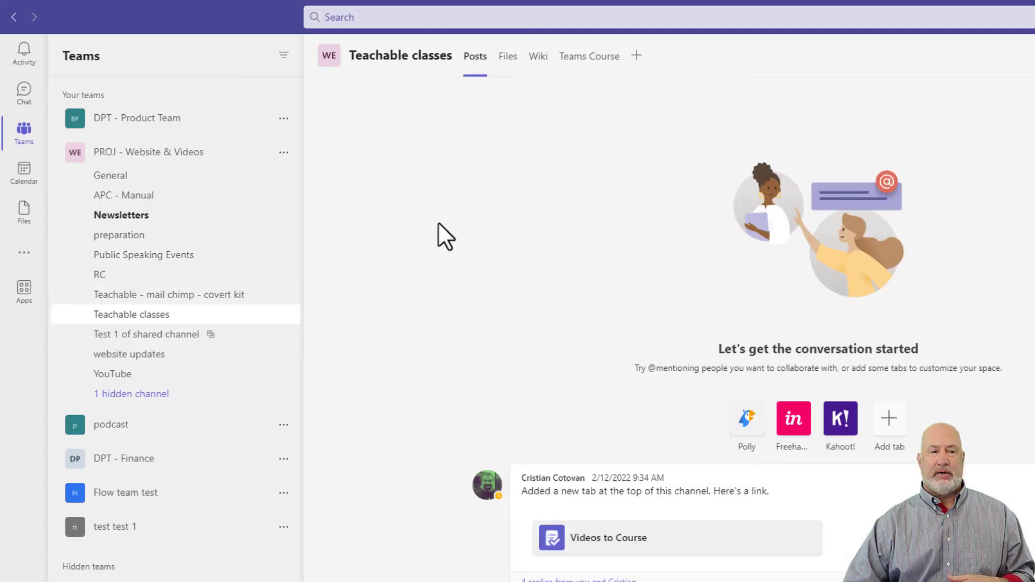
click(507, 56)
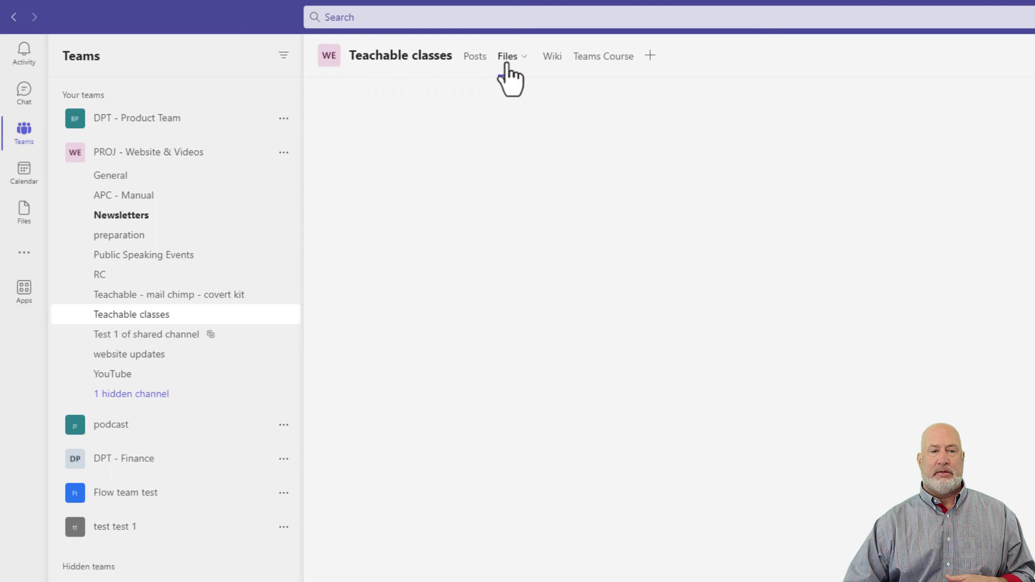
click(507, 55)
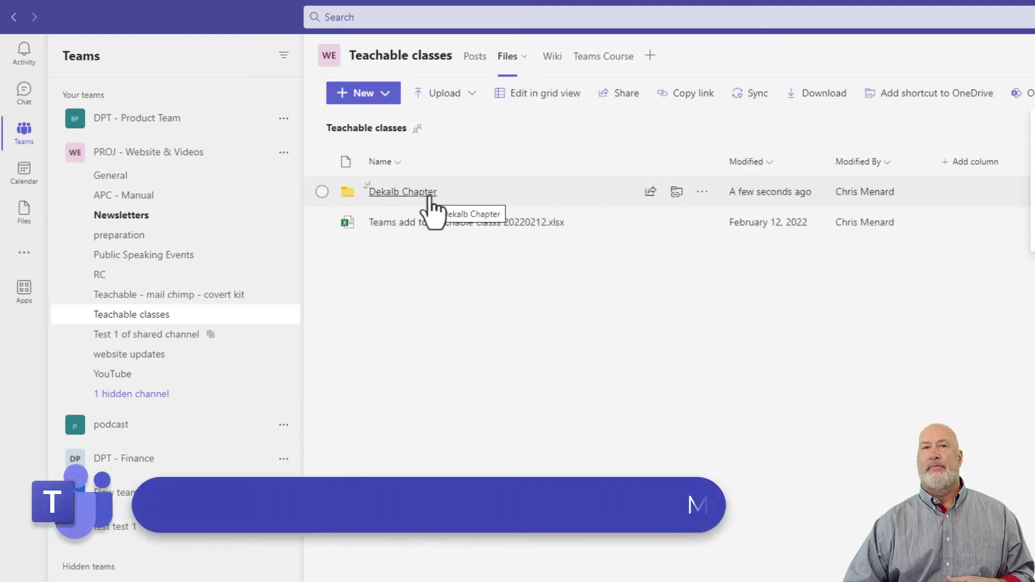